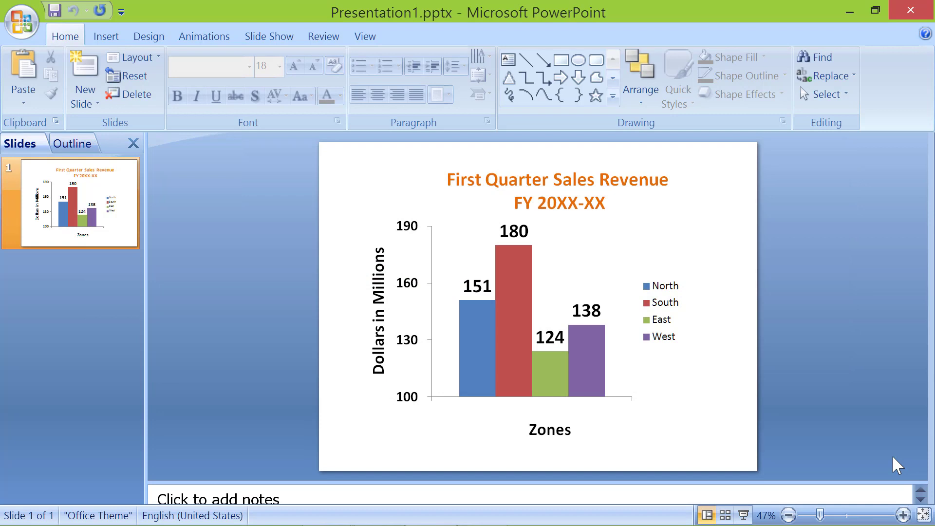
mouse_move(299, 166)
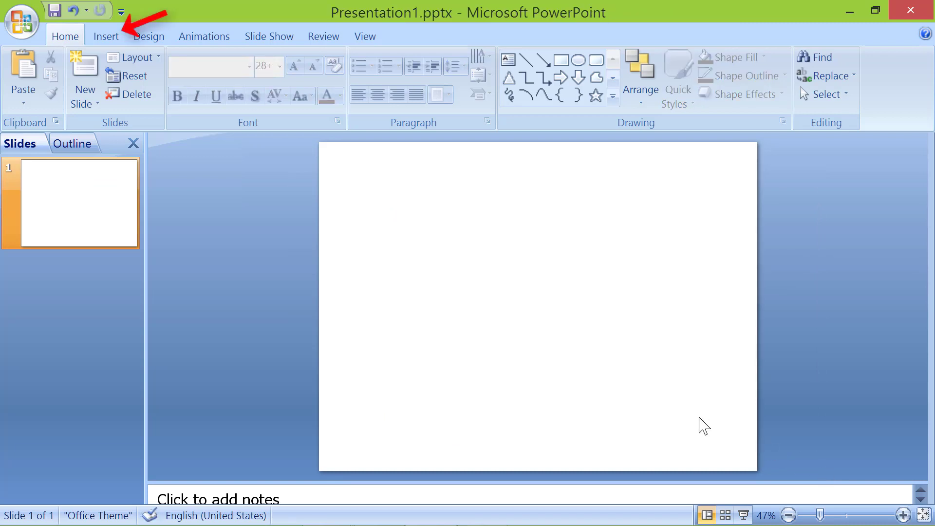
- Start inserting a chart on the blank slide from the Insert tab
left_click(107, 36)
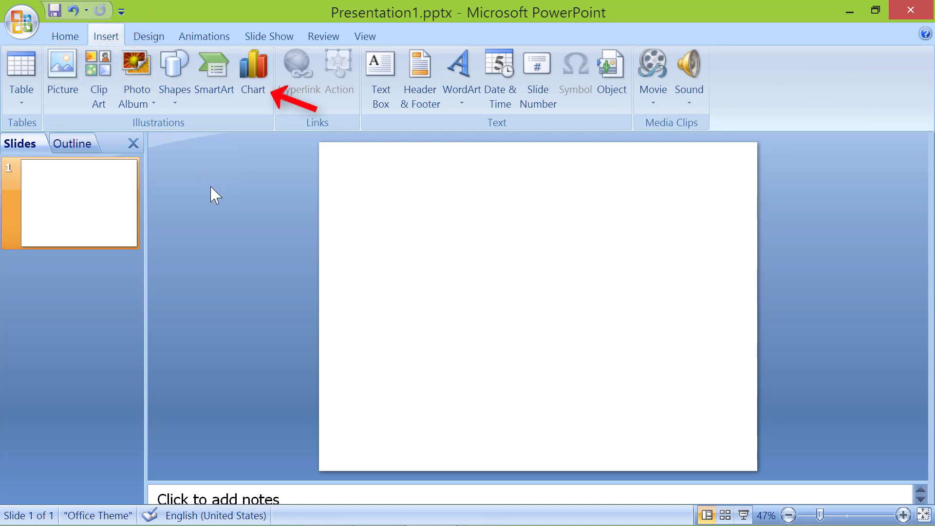
left_click(254, 65)
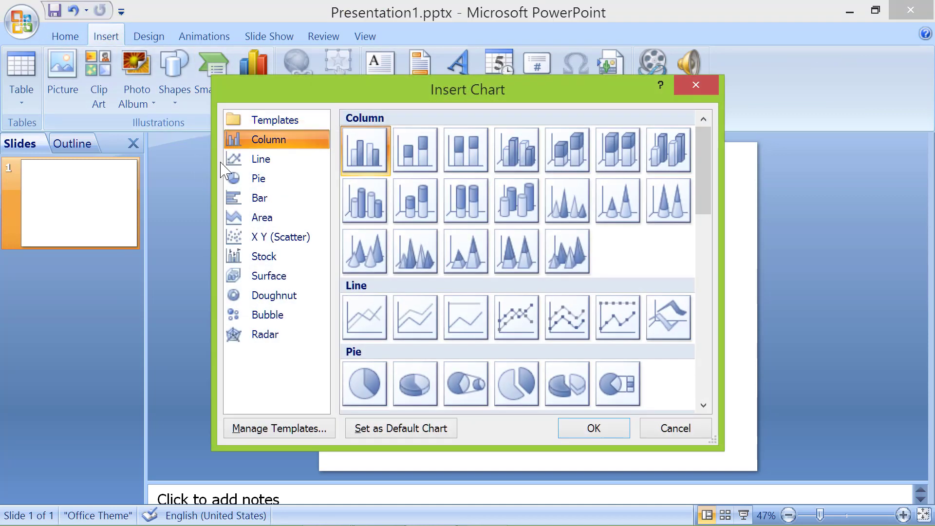
left_click(364, 150)
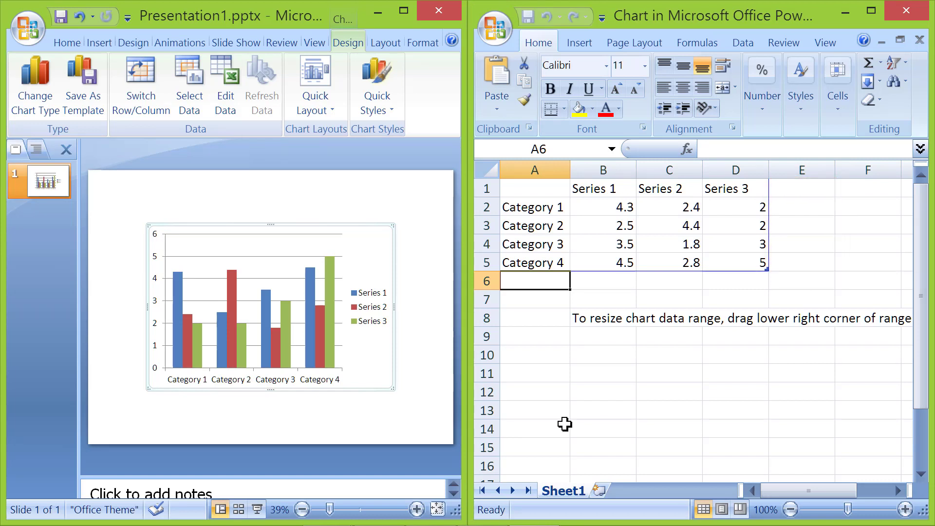
mouse_move(764, 275)
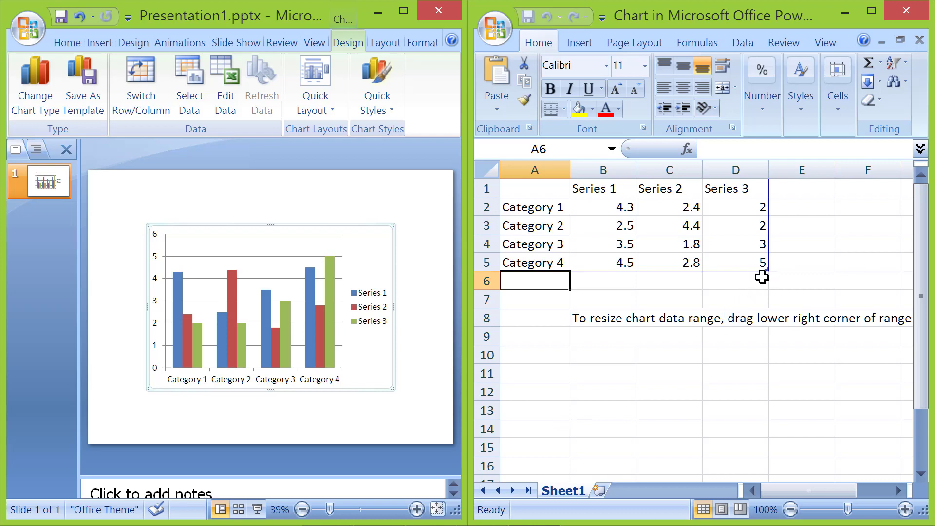
mouse_move(801, 275)
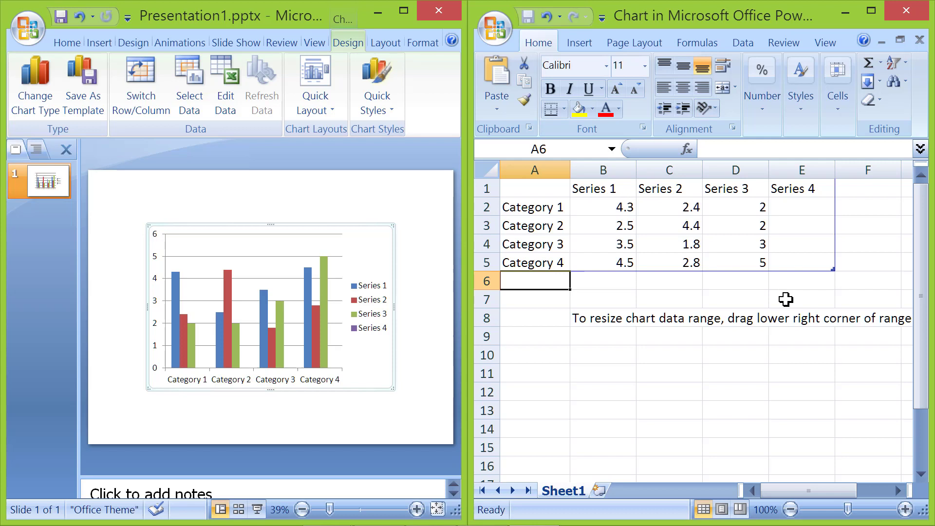
mouse_move(627, 208)
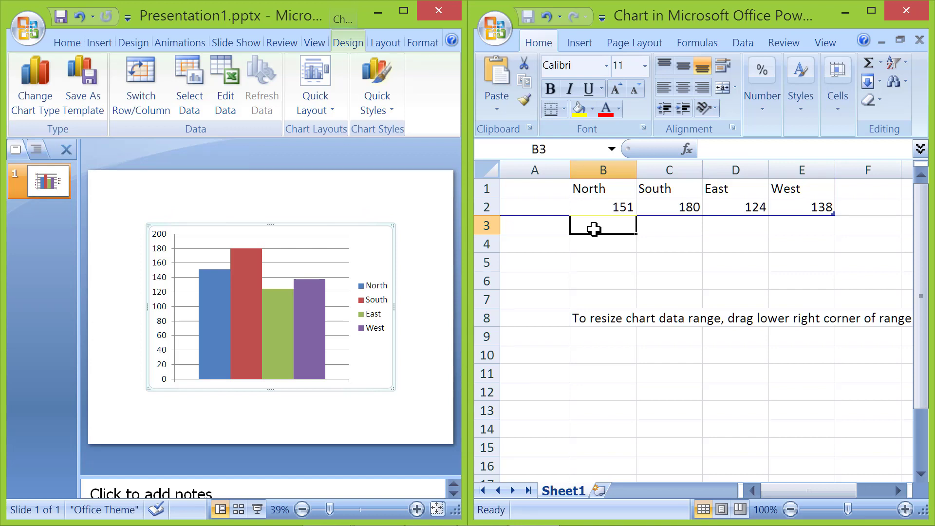
mouse_move(906, 11)
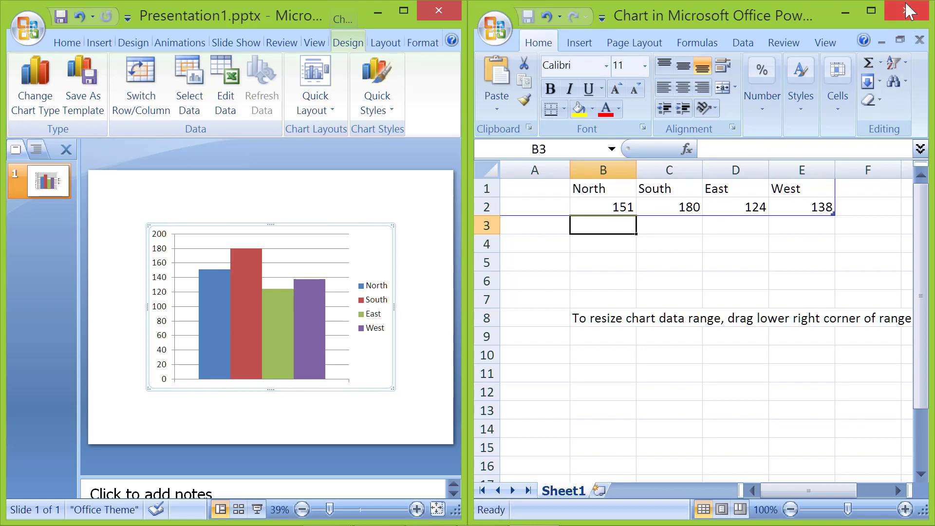
- Close the Excel data sheet after entering North 151, South 180, East 124, West 138
left_click(920, 11)
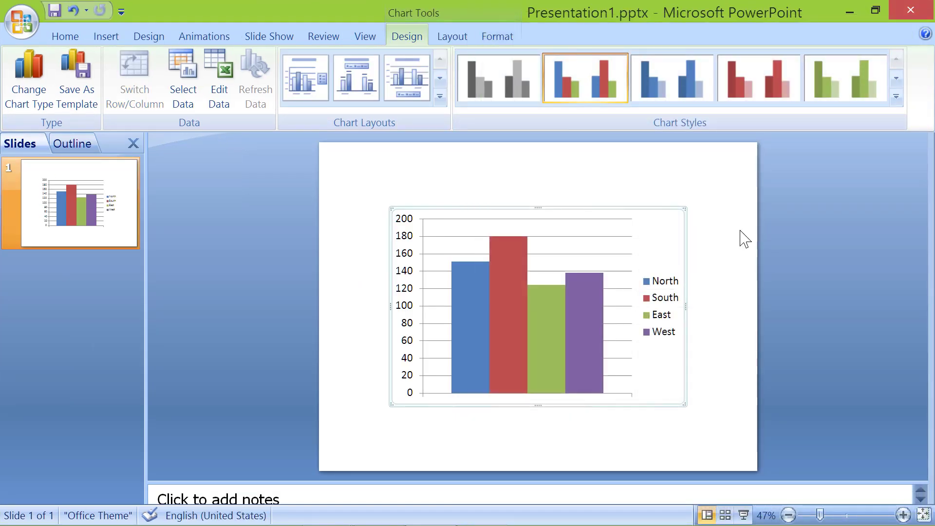
- Select the chart's vertical value axis and bring up its Format Axis settings
left_click(405, 304)
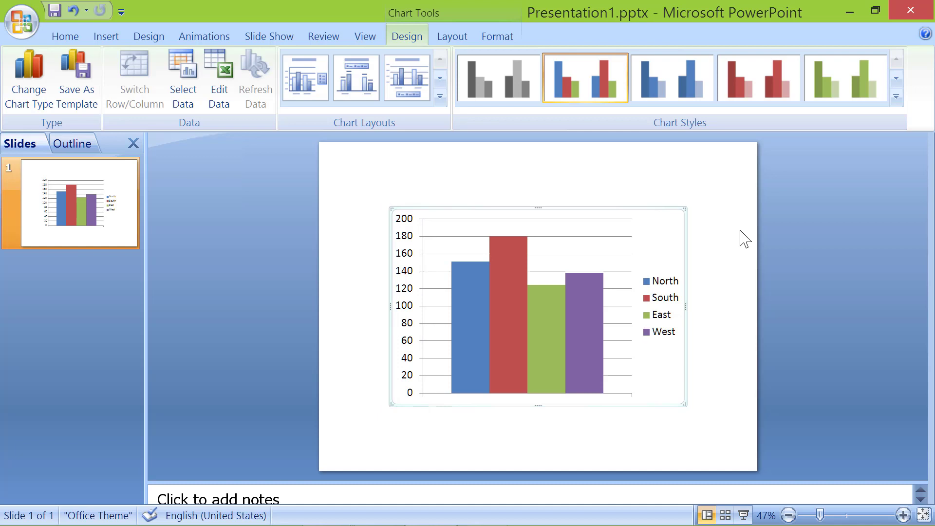
mouse_move(424, 365)
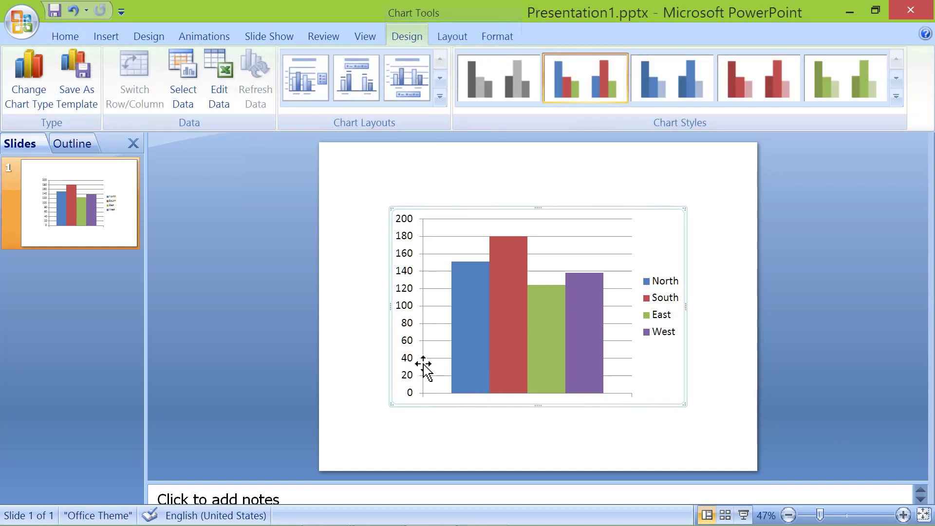
right_click(424, 363)
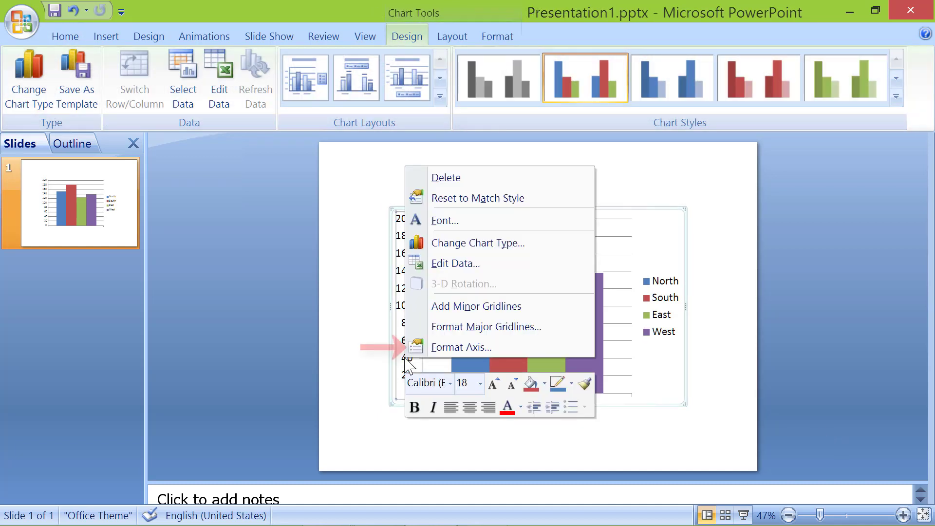
mouse_move(461, 347)
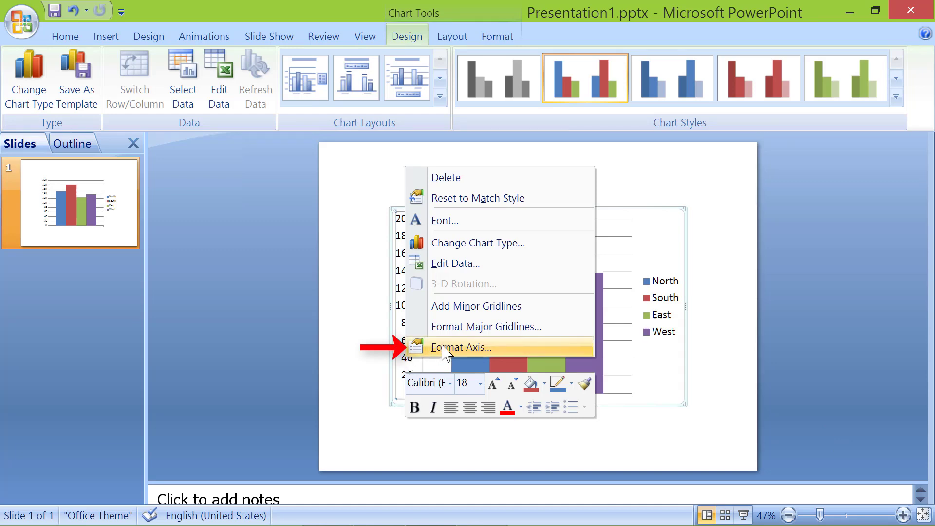
left_click(461, 347)
type("100")
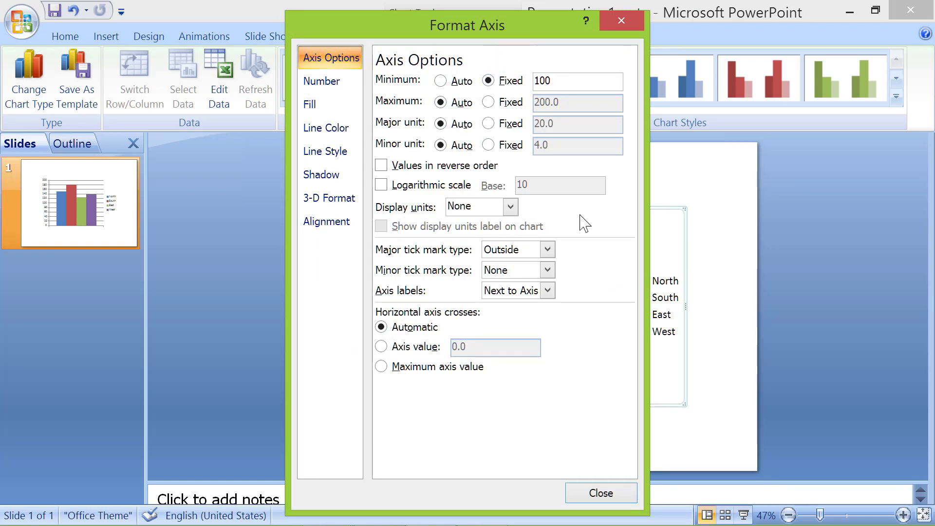
- Fix the value axis at minimum 100, maximum 190, major unit 30, and apply
left_click(488, 102)
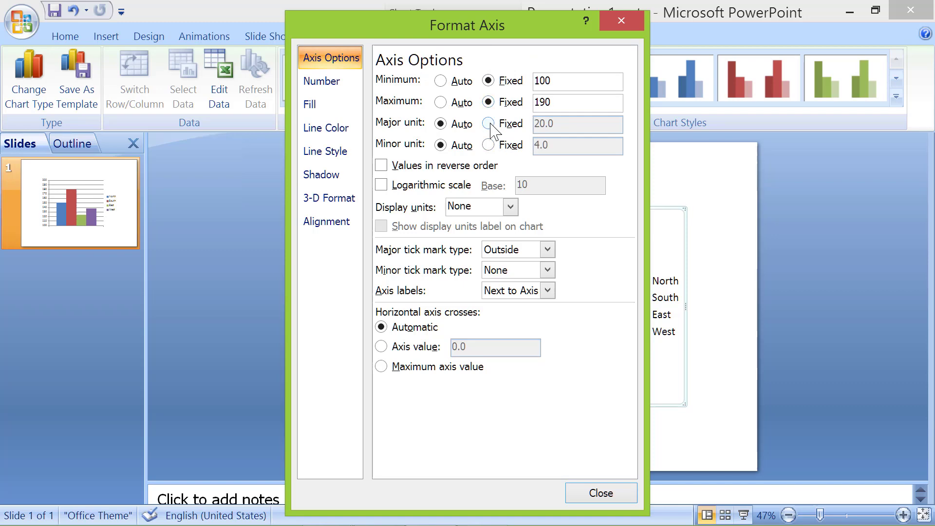
left_click(489, 123)
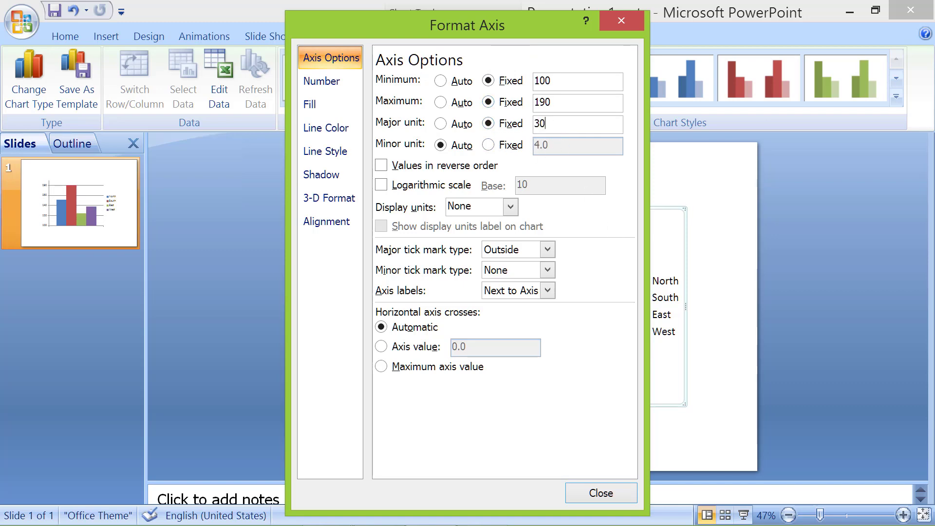
left_click(601, 493)
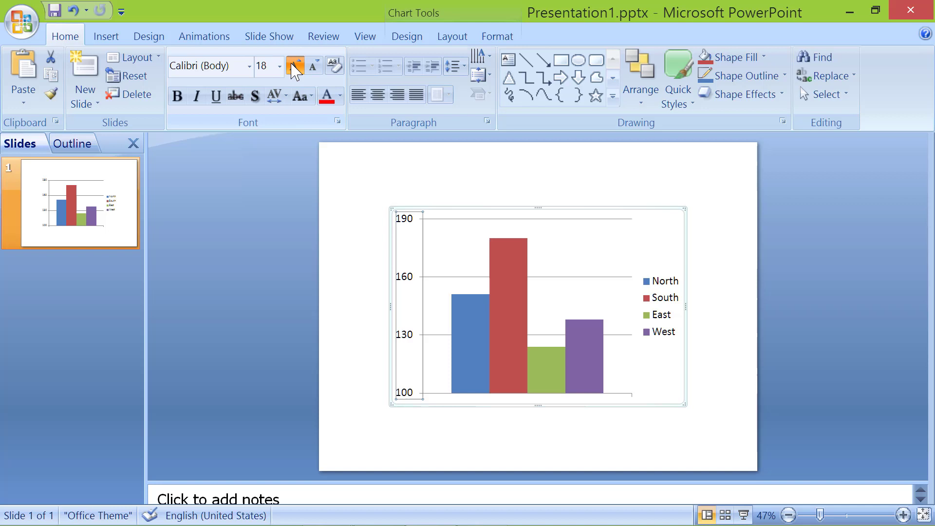
- Enlarge and bold the vertical axis numbers, then ready a text box for the title
left_click(294, 65)
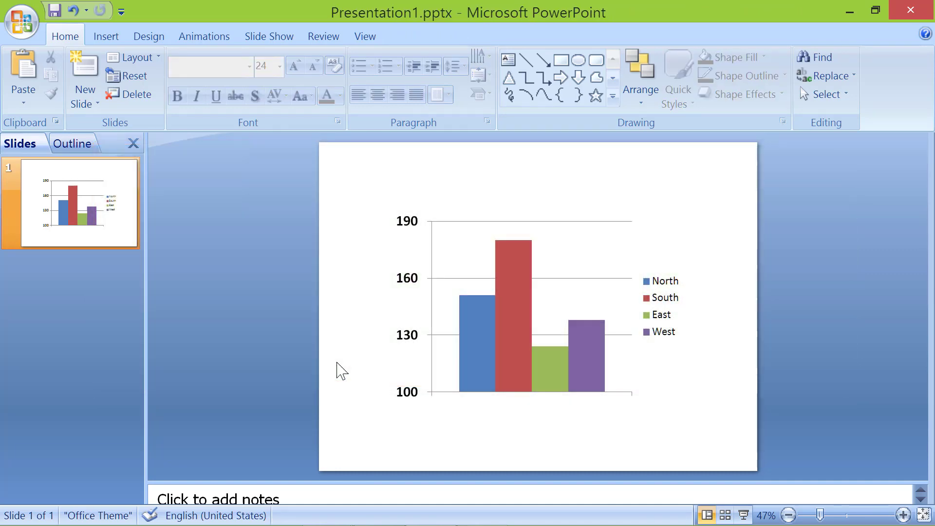
left_click(537, 306)
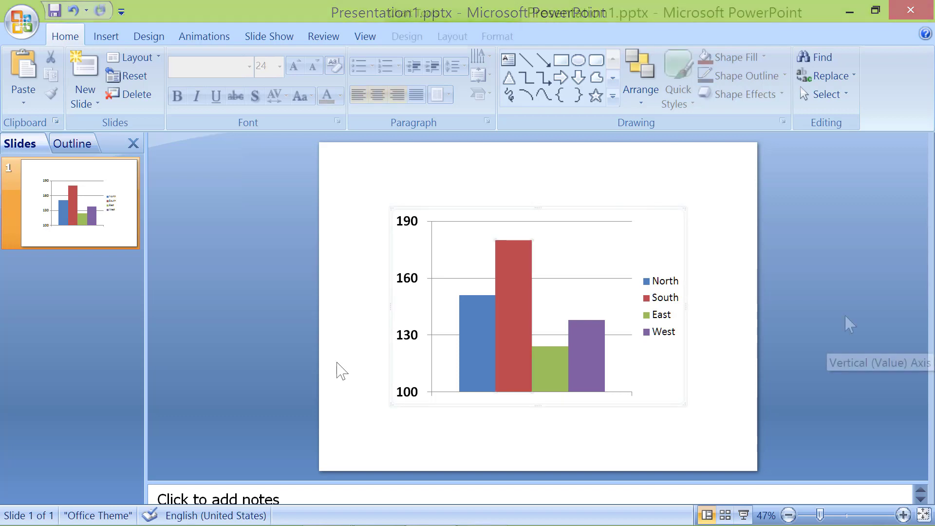
left_click(514, 316)
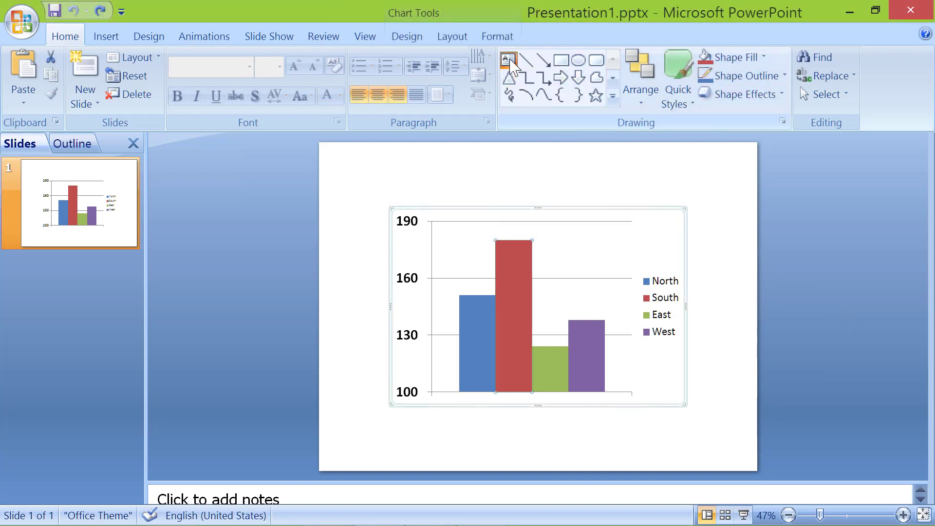
left_click(507, 60)
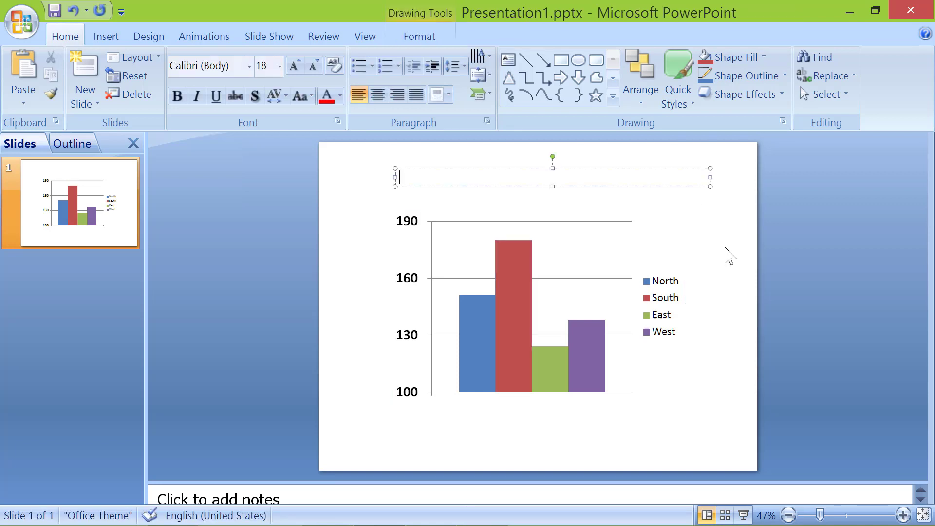
- Title the chart 'First Quarter Sales Revenue, FY 20XX-XX', centred and enlarged above it
type("First Quar")
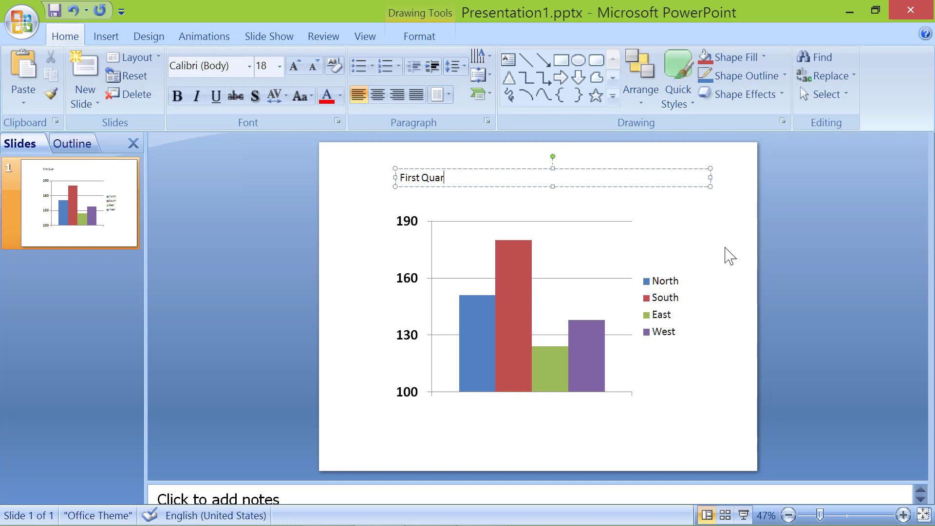
type("ter Sales Revenue")
type("FY 20XX-XX")
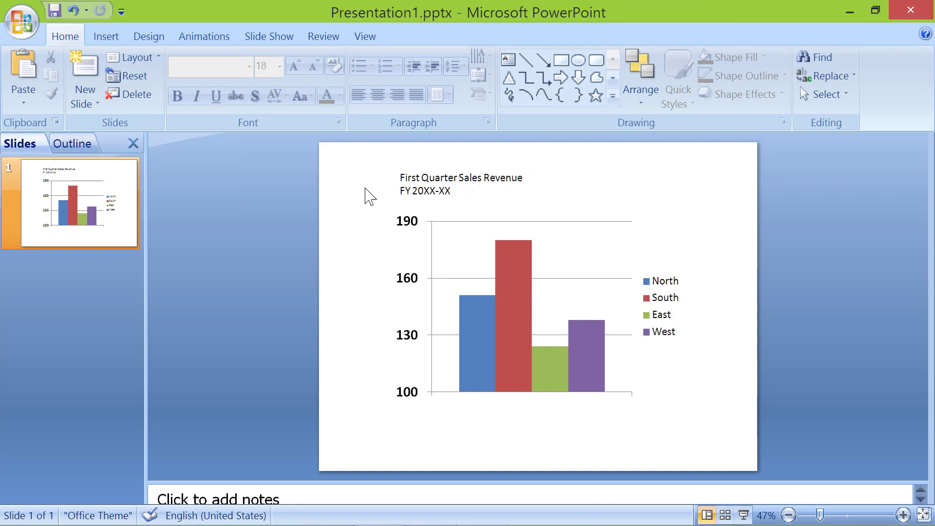
left_click(461, 177)
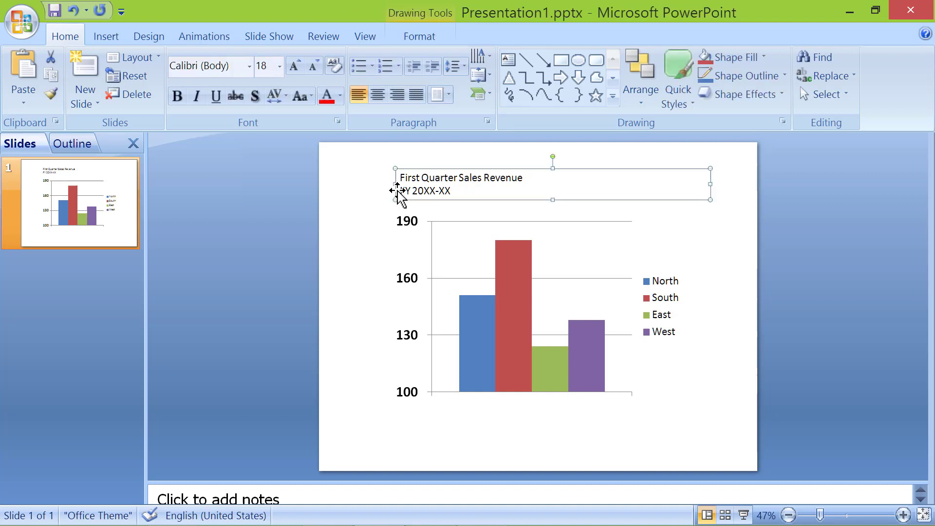
left_click(296, 65)
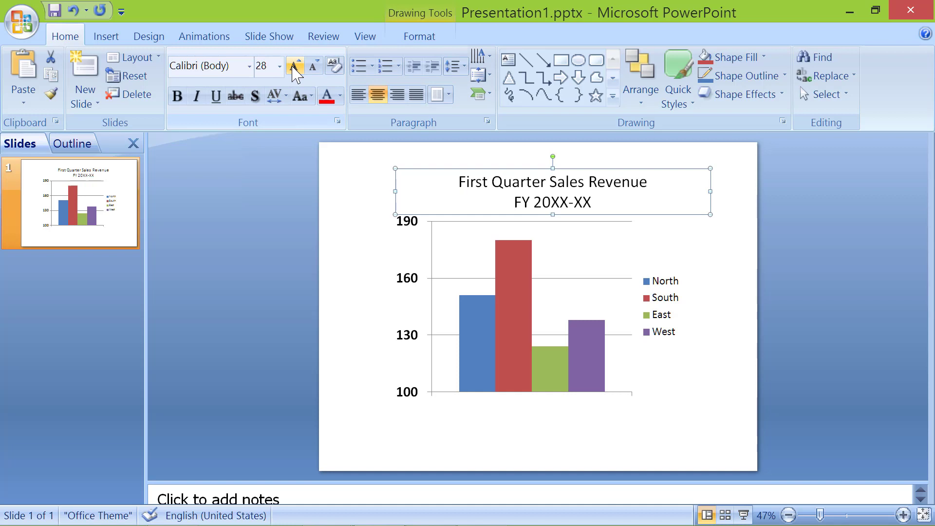
left_click(296, 65)
type("Dolla")
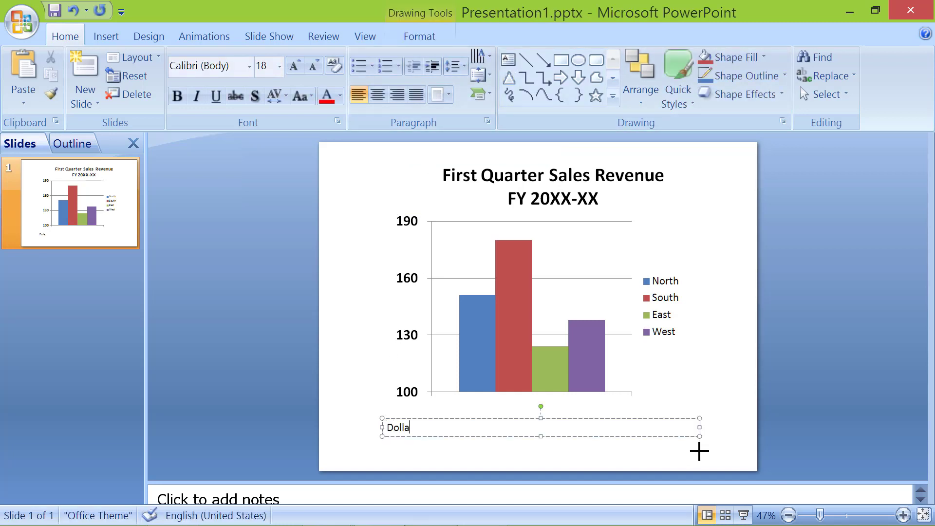
- Add the 'Dollars in Millions' axis label beside the values and reselect the chart
type("rs in Millions")
type("Zones")
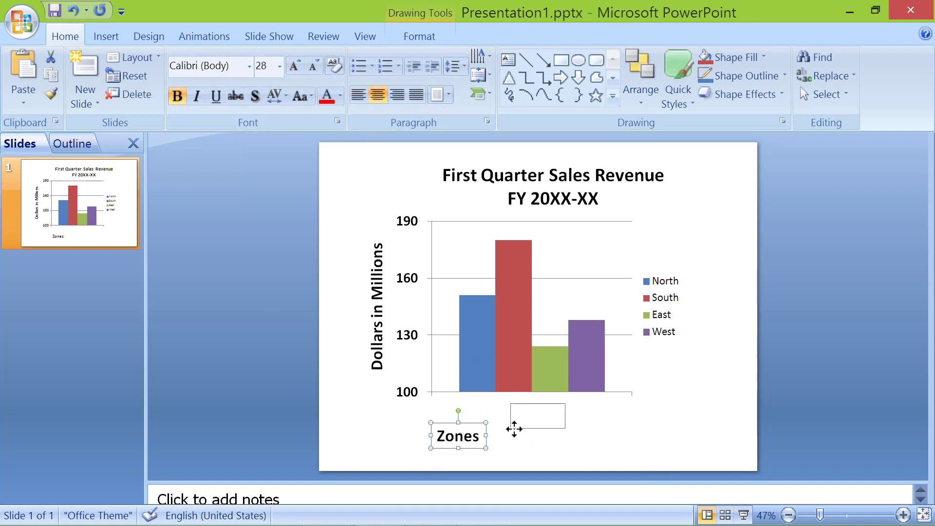
left_click(489, 357)
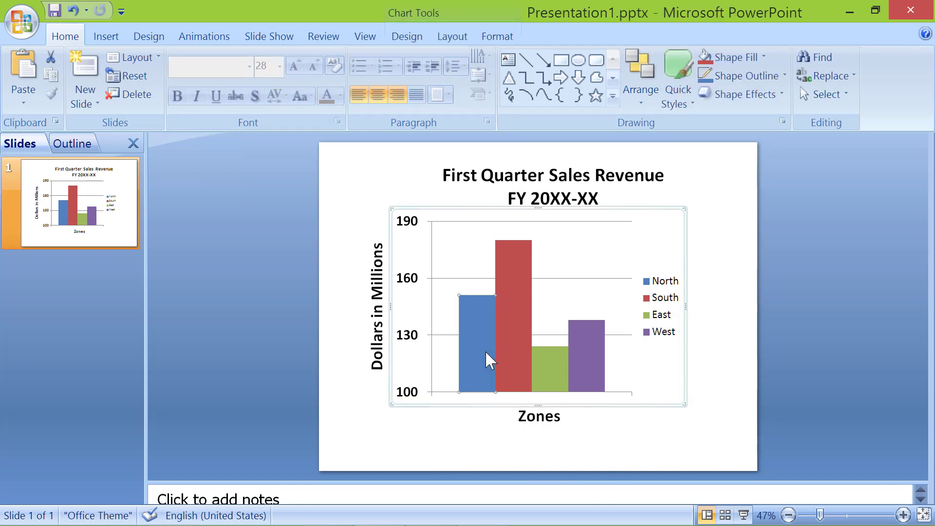
mouse_move(482, 430)
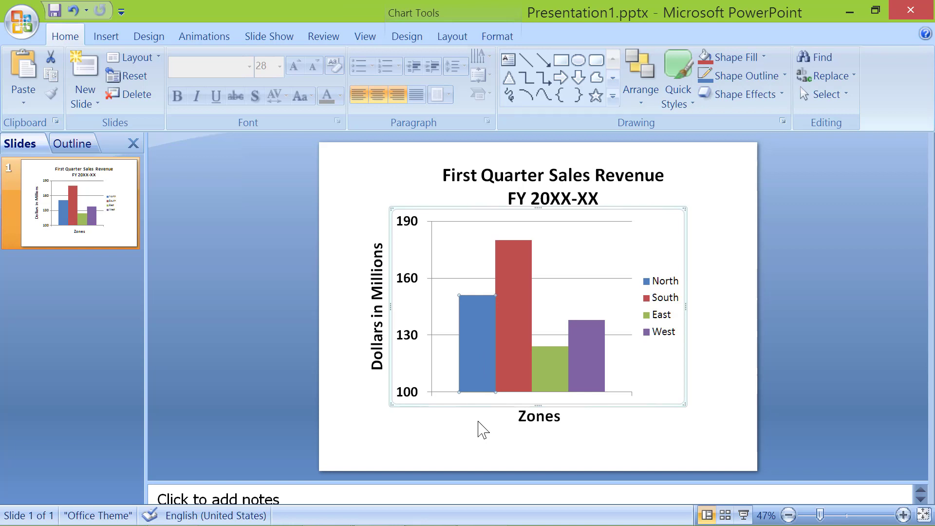
mouse_move(482, 383)
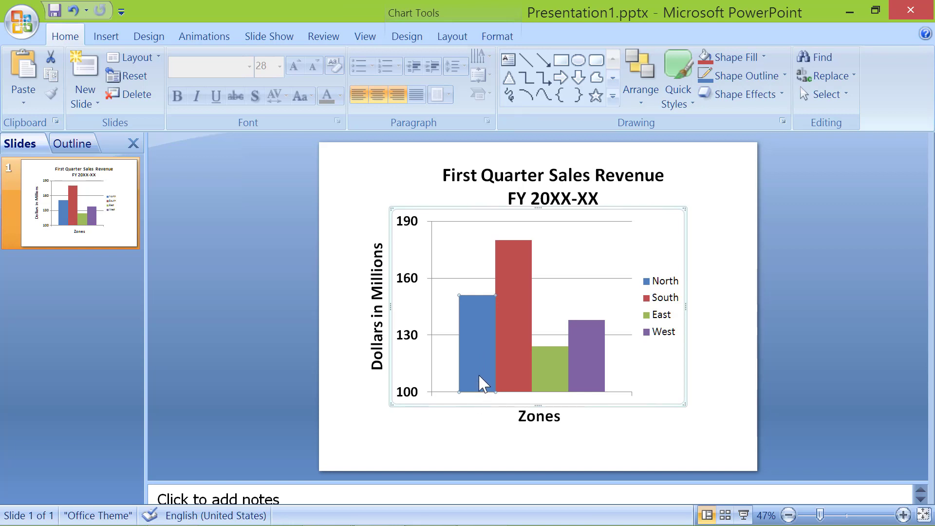
- Add value labels to the North (151) and South (180) bars and make them bold
right_click(478, 376)
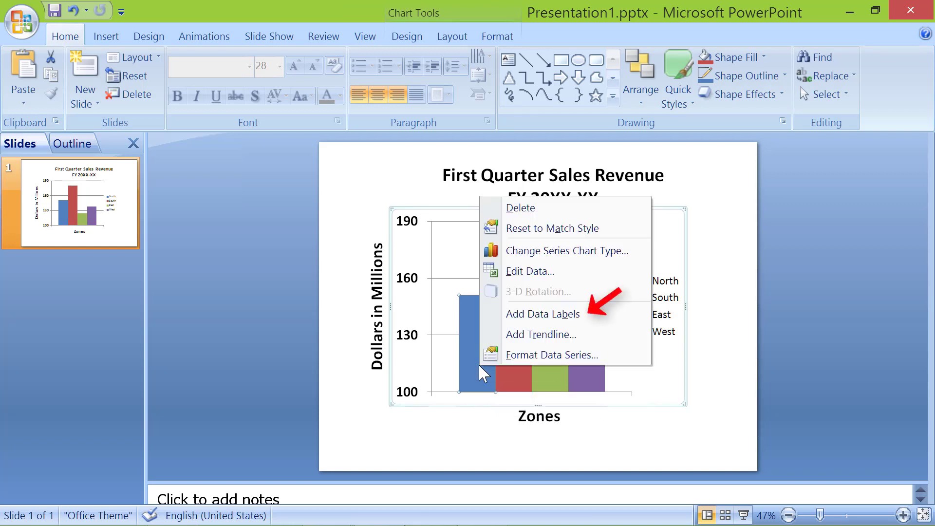
mouse_move(543, 314)
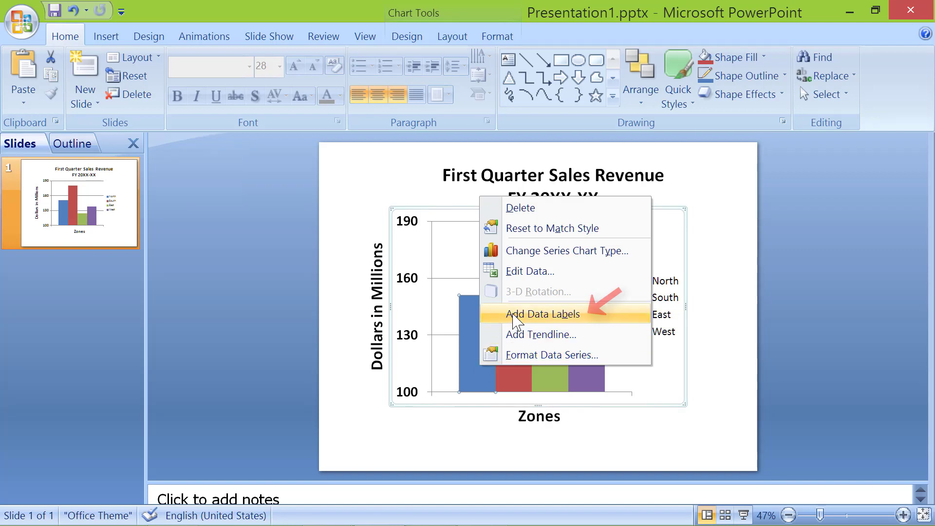
left_click(542, 314)
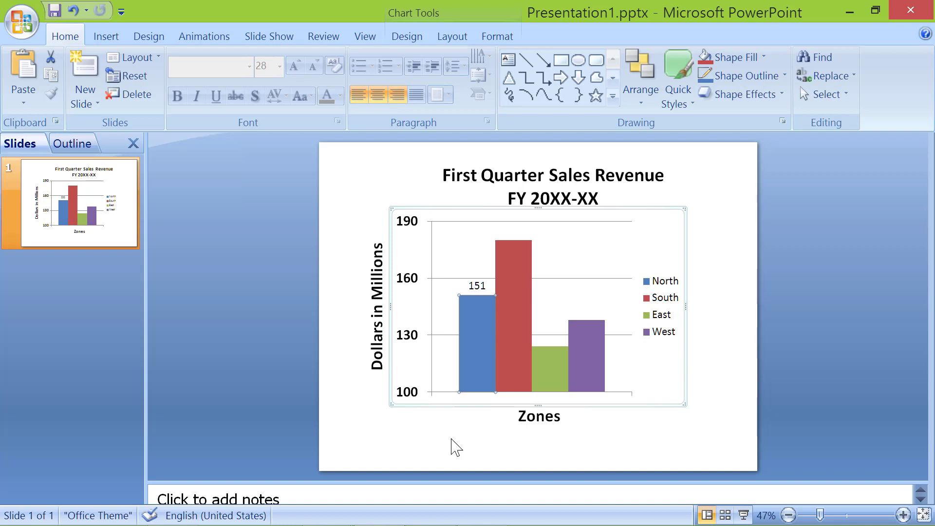
mouse_move(480, 289)
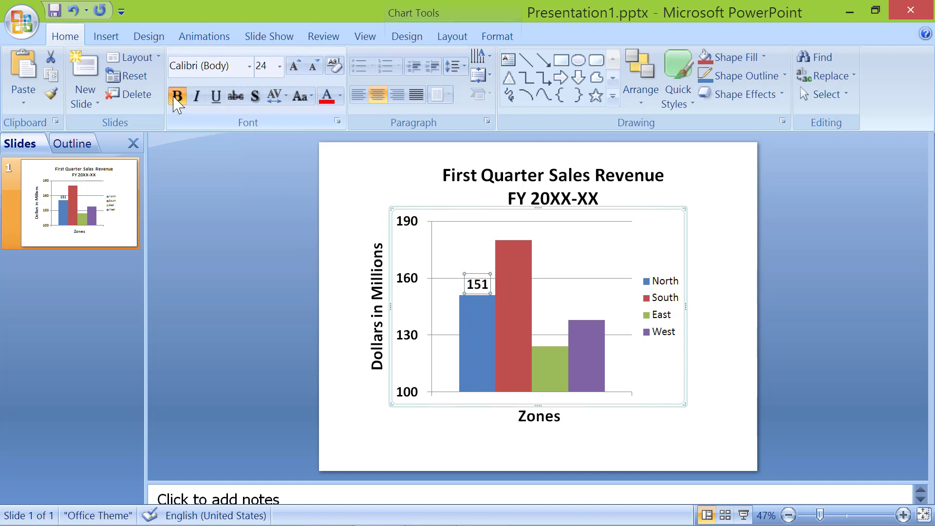
left_click(380, 438)
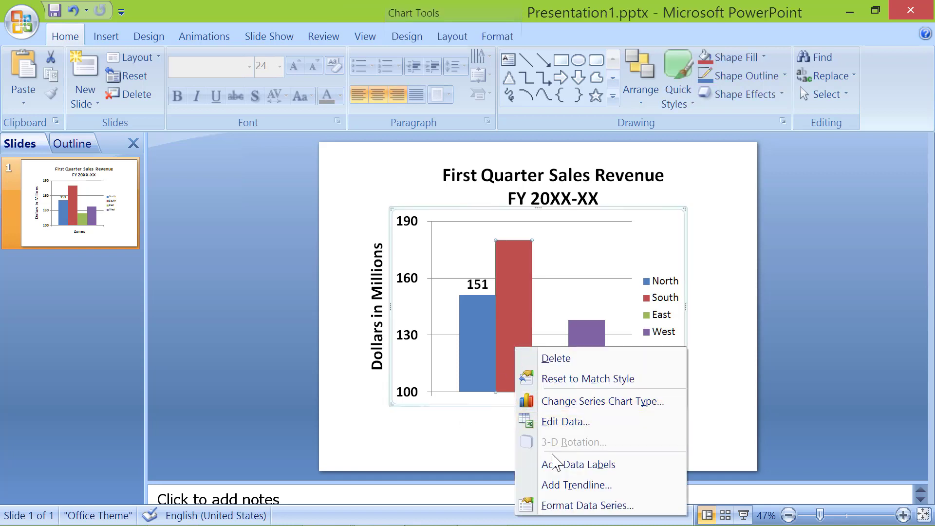
left_click(578, 464)
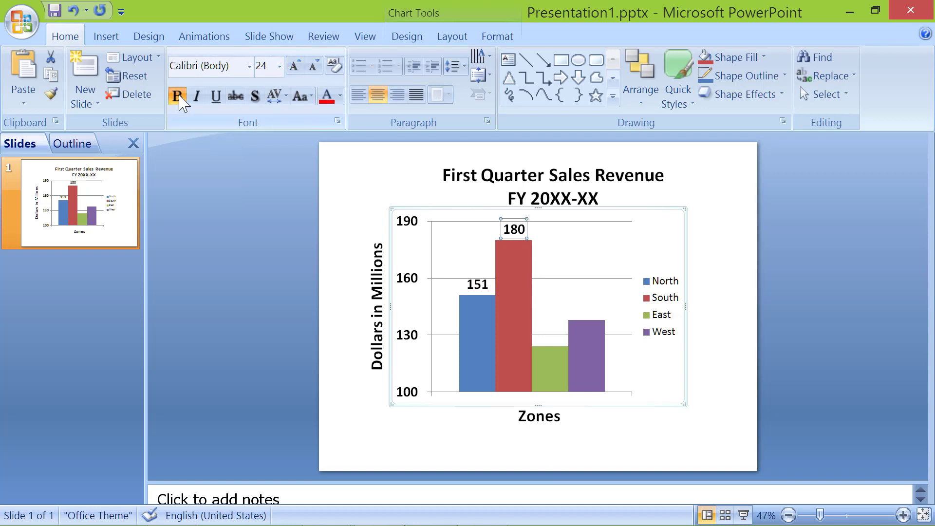
- Label the East (124) and West (138) bars and enlarge the 138 label to match
right_click(557, 367)
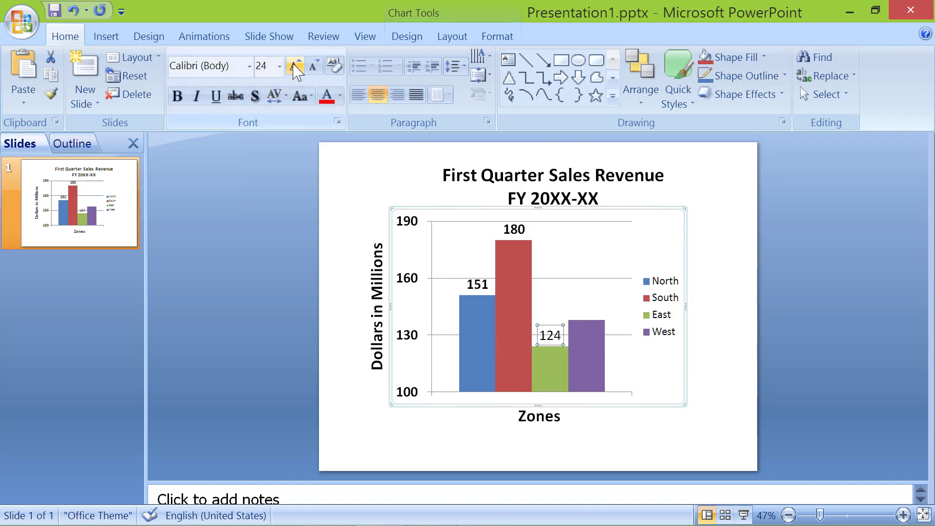
mouse_move(579, 370)
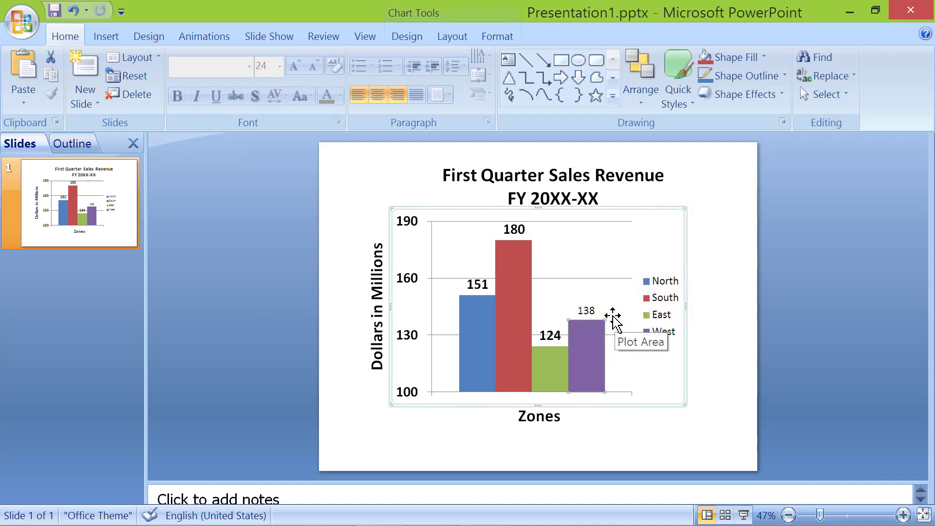
left_click(586, 310)
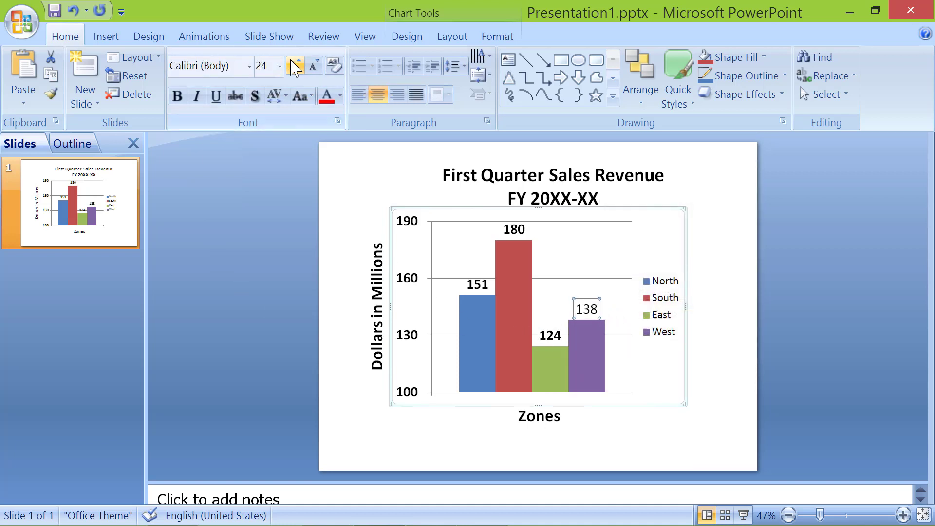
left_click(403, 447)
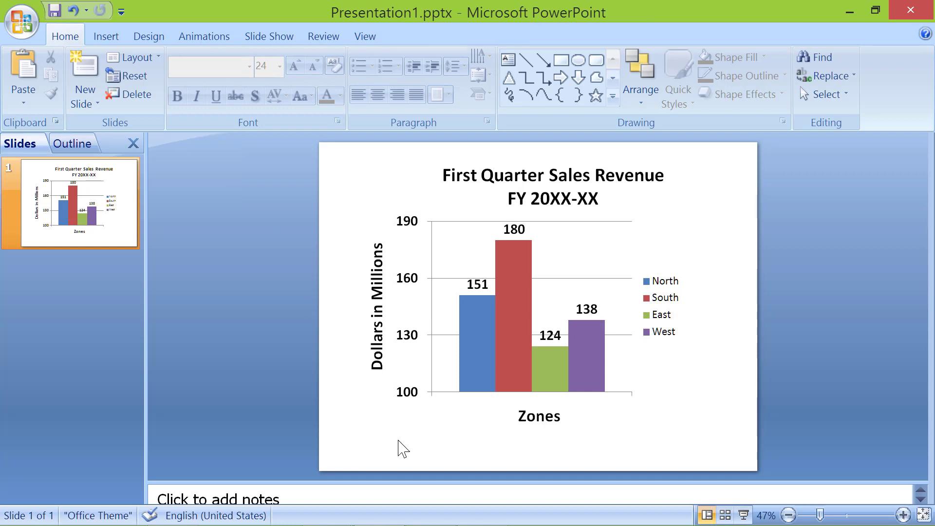
mouse_move(493, 425)
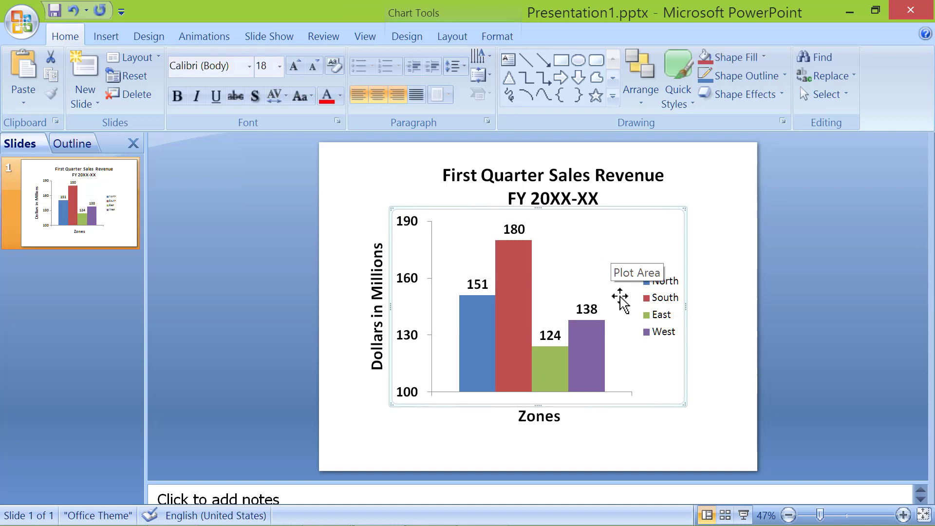
mouse_move(702, 442)
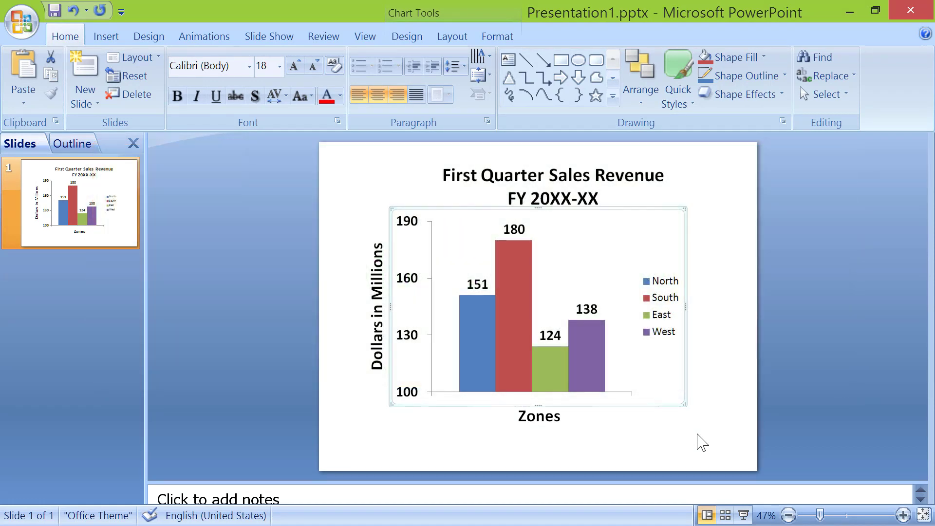
mouse_move(857, 455)
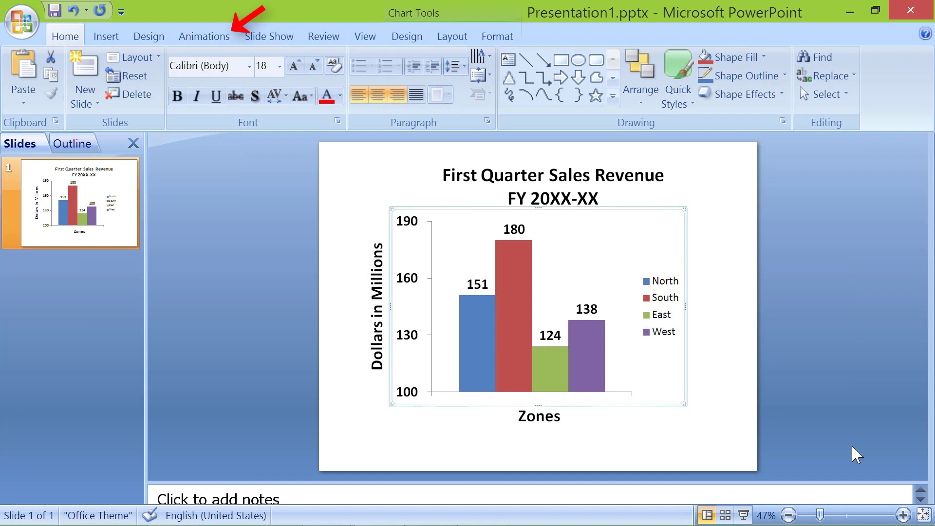
mouse_move(204, 36)
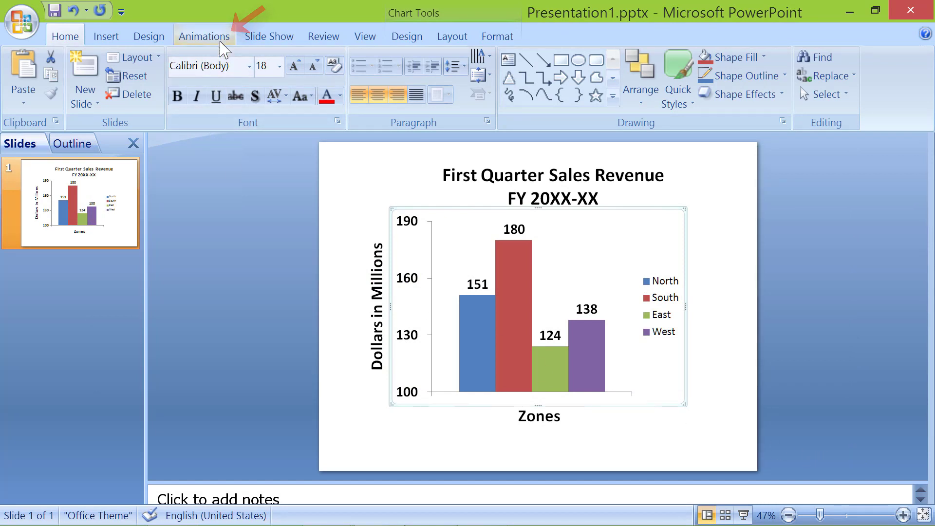
- Give the chart a Peek In entrance effect via the Custom Animation pane
left_click(203, 36)
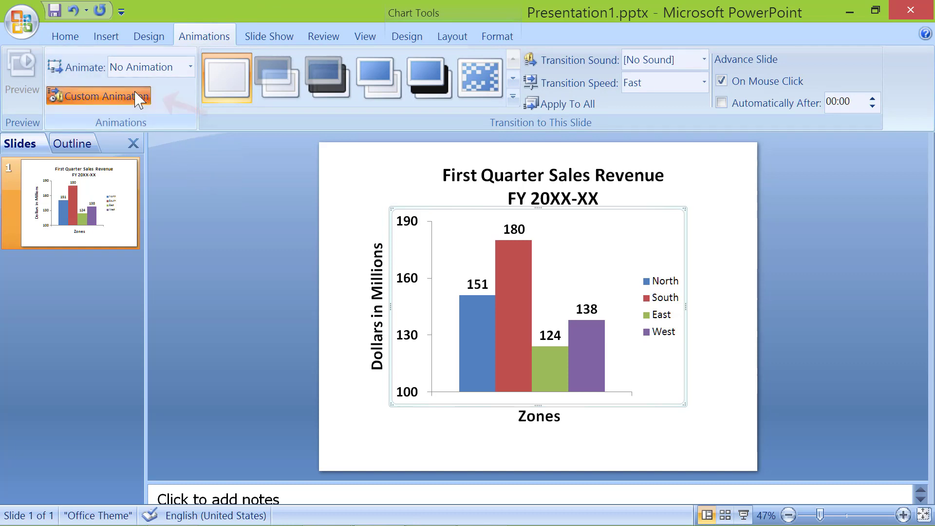
left_click(99, 96)
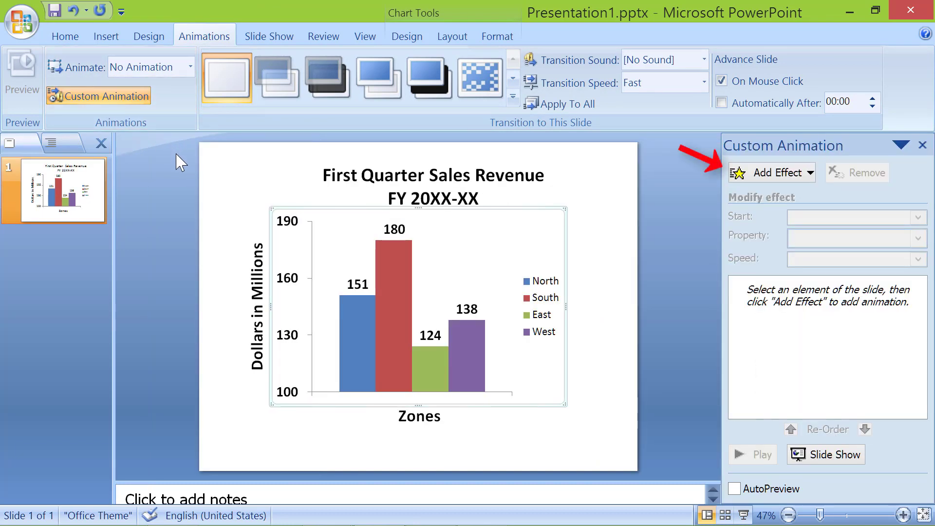
left_click(776, 172)
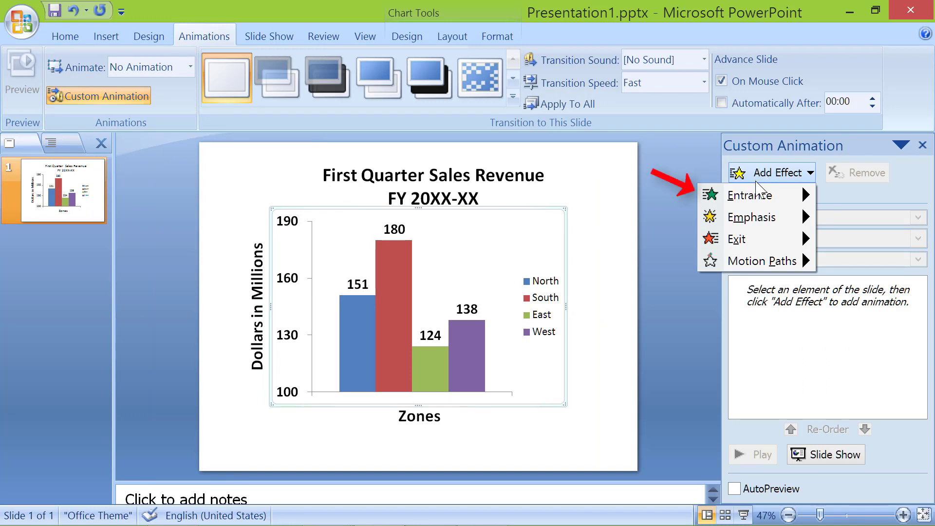
left_click(753, 195)
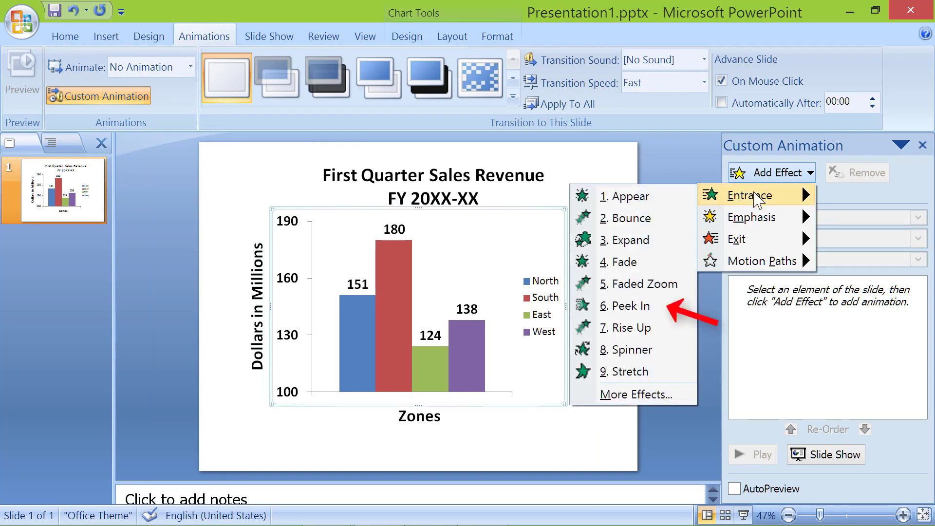
mouse_move(639, 283)
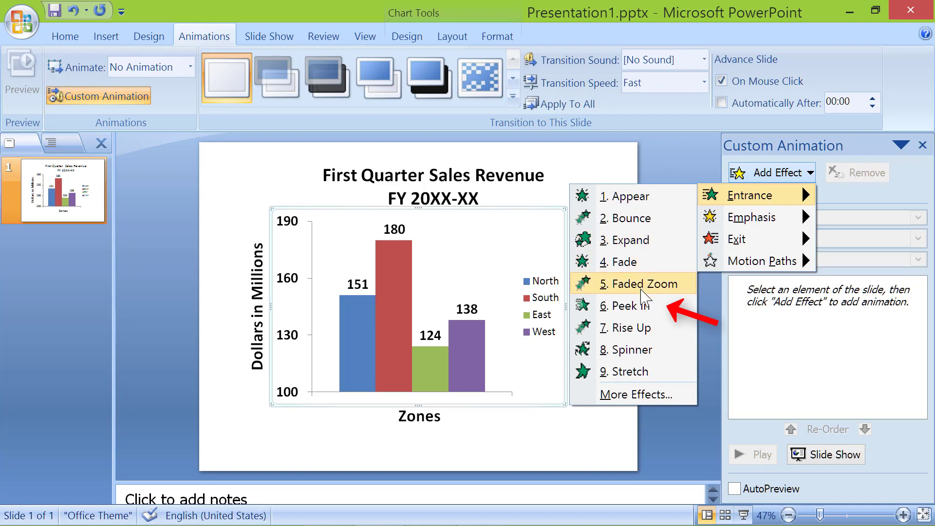
left_click(622, 306)
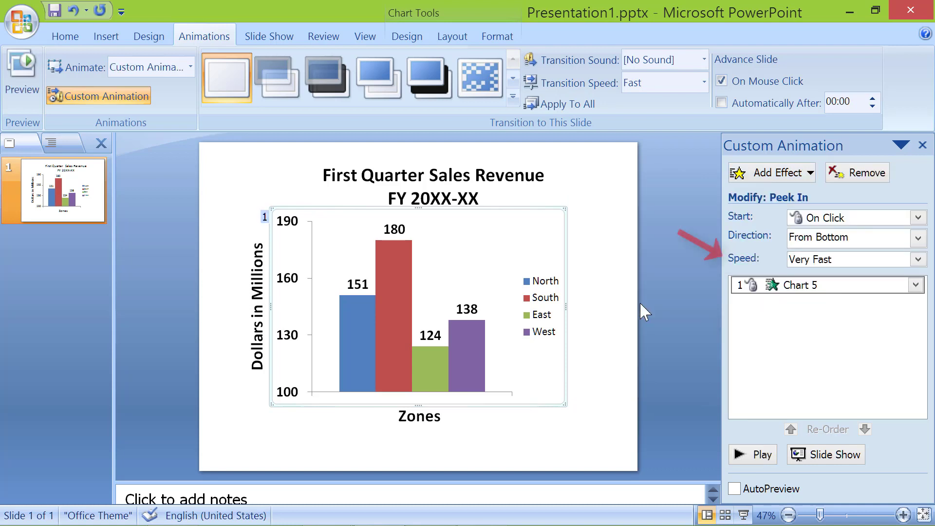
mouse_move(921, 264)
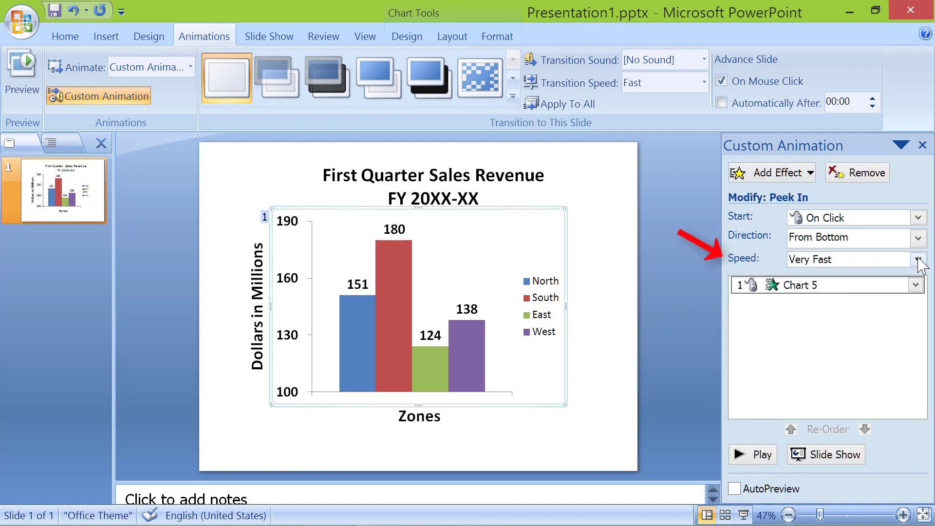
- Set the Peek In animation speed to Fast and reach its effect options
left_click(918, 259)
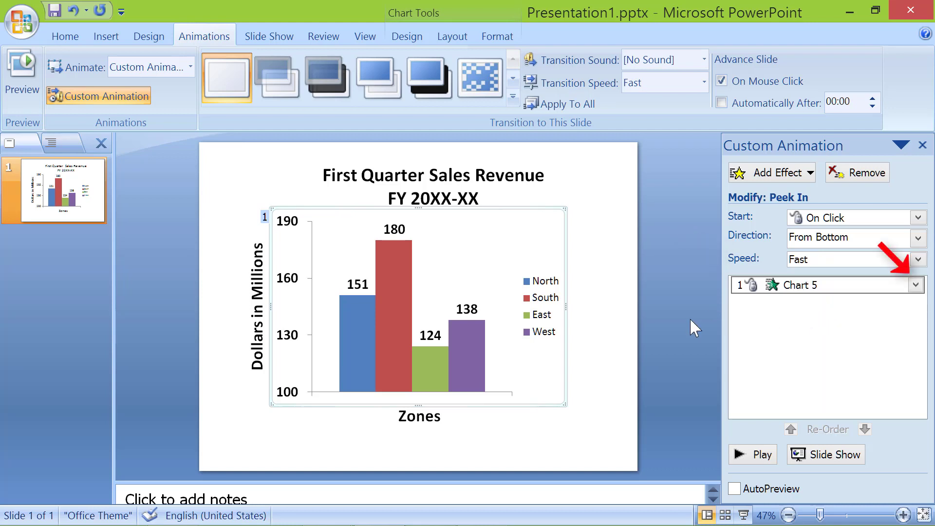
left_click(918, 284)
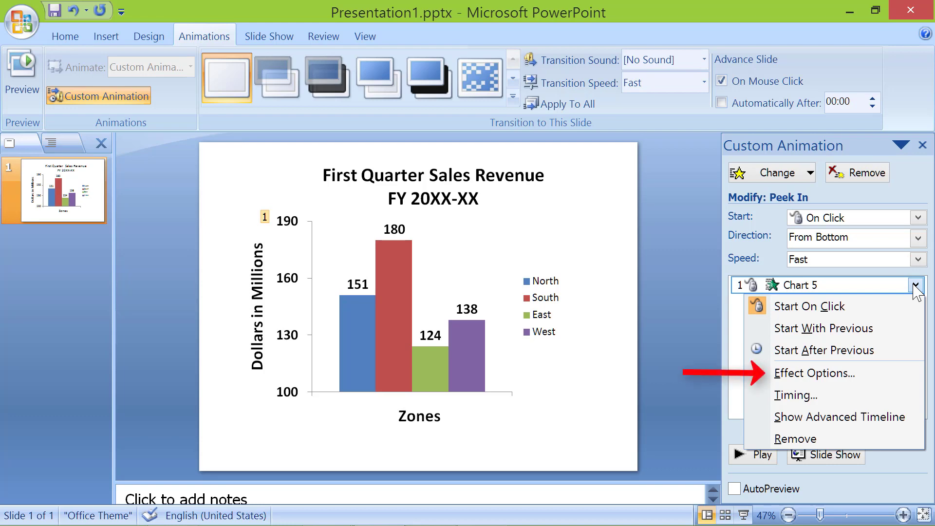
- Group the chart animation By Element in Series, keeping the background first, and confirm
left_click(815, 373)
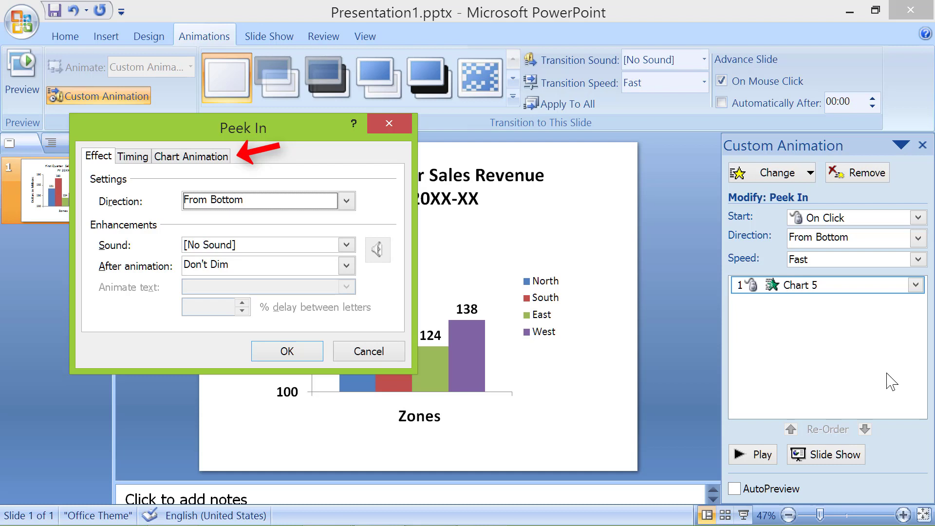
left_click(191, 156)
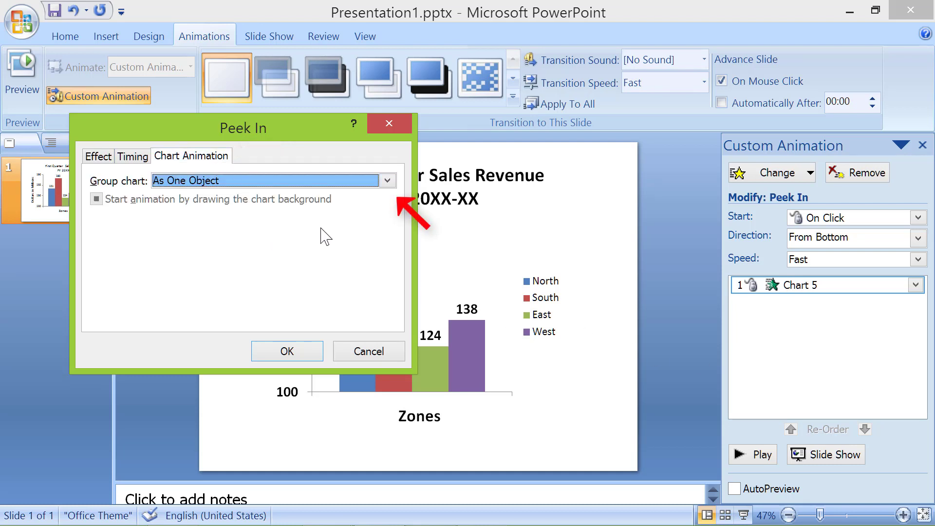
left_click(386, 180)
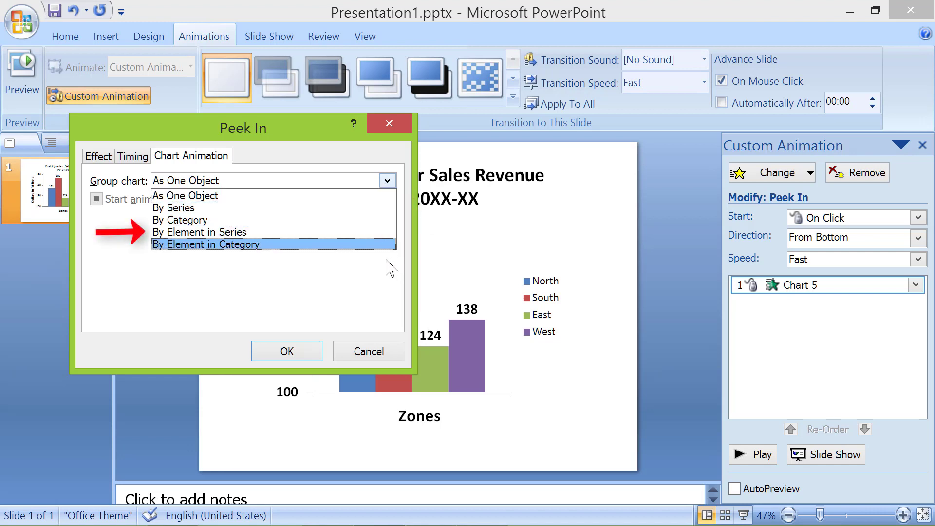
left_click(199, 232)
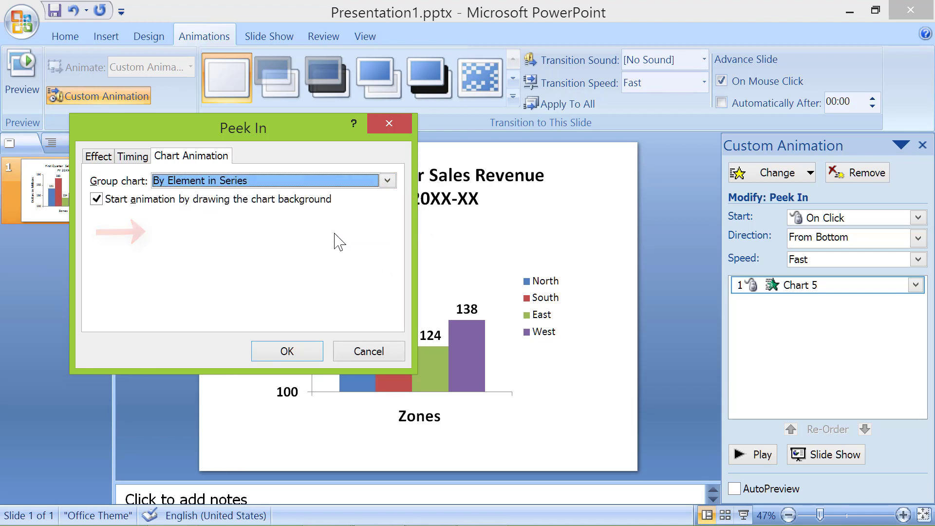
mouse_move(327, 283)
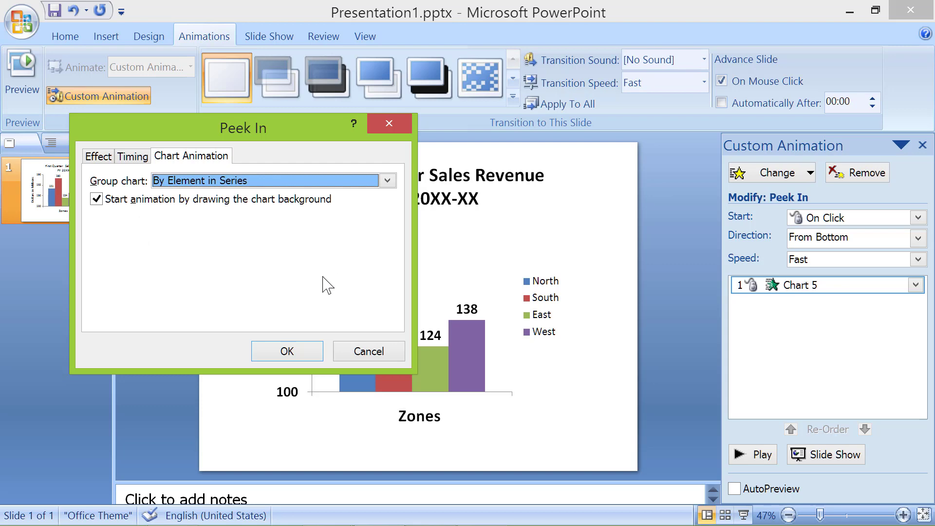
left_click(286, 351)
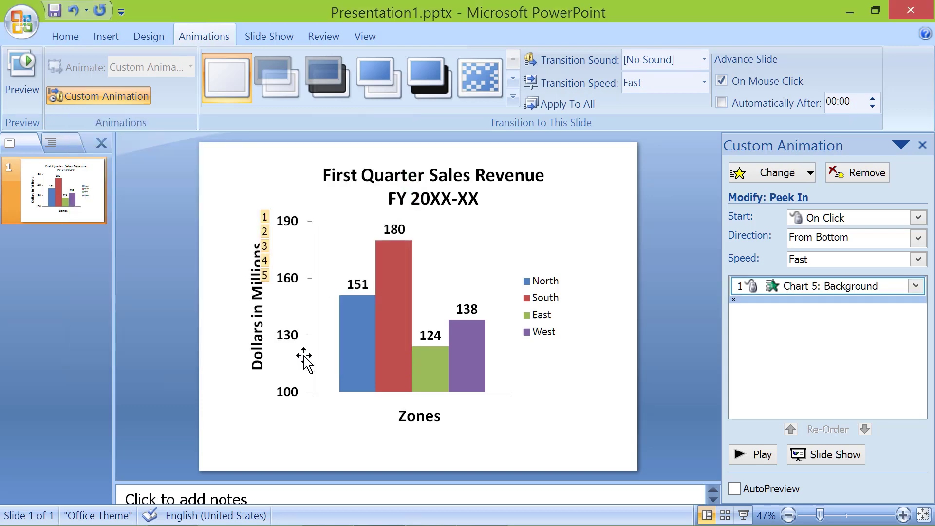
mouse_move(328, 444)
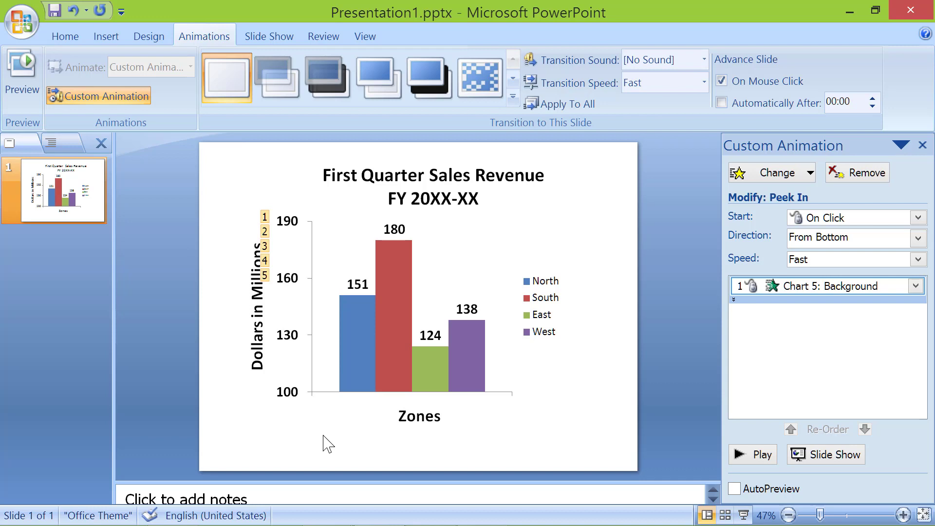